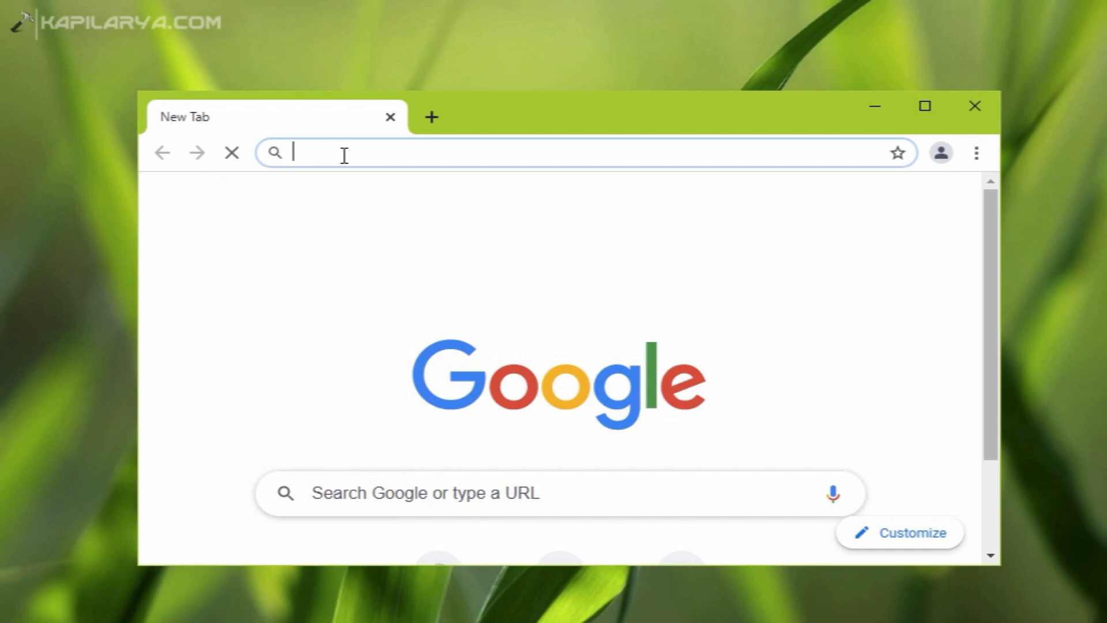
Search Google for '.net framework 4.8 offline installer' and pick Microsoft's support result.
text(.n)
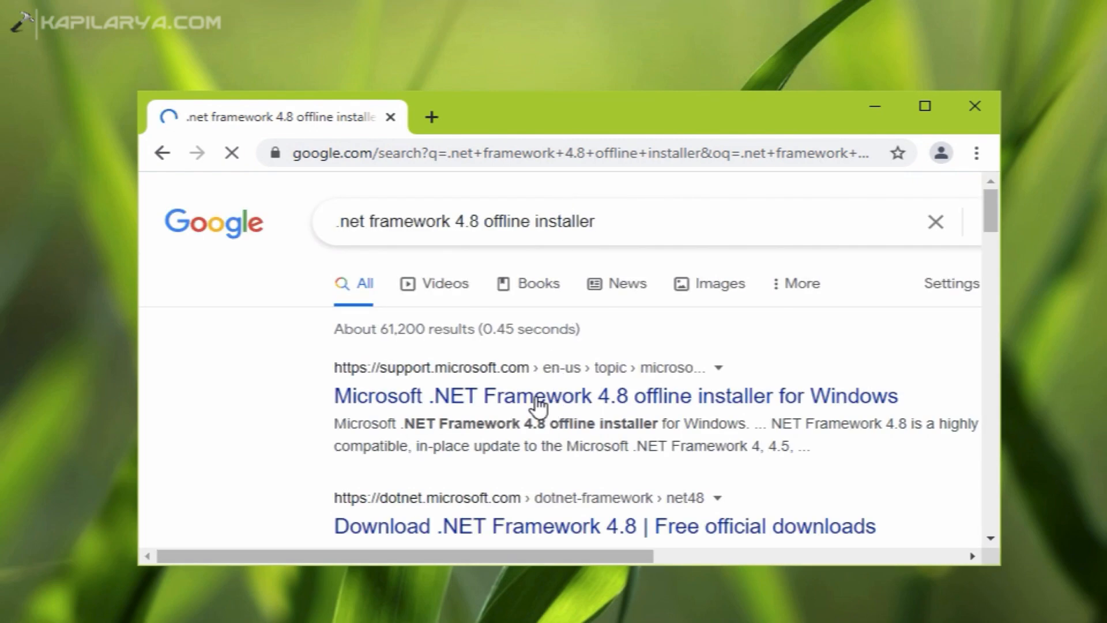
click(612, 396)
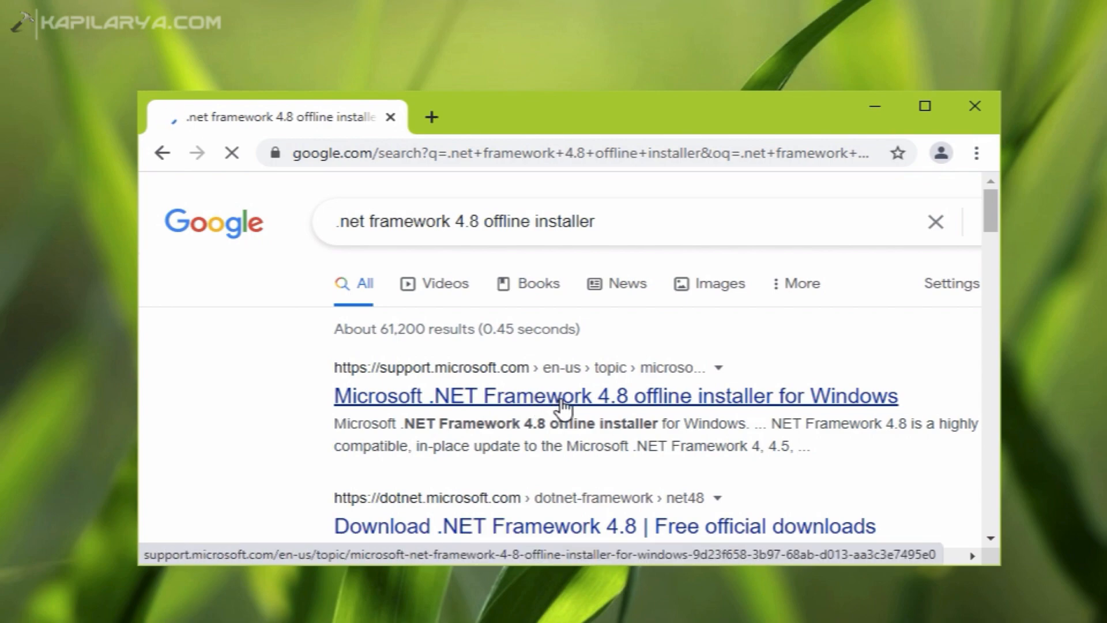
Request the Microsoft .NET Framework 4.8 offline installer package from the article's Download information section.
click(616, 396)
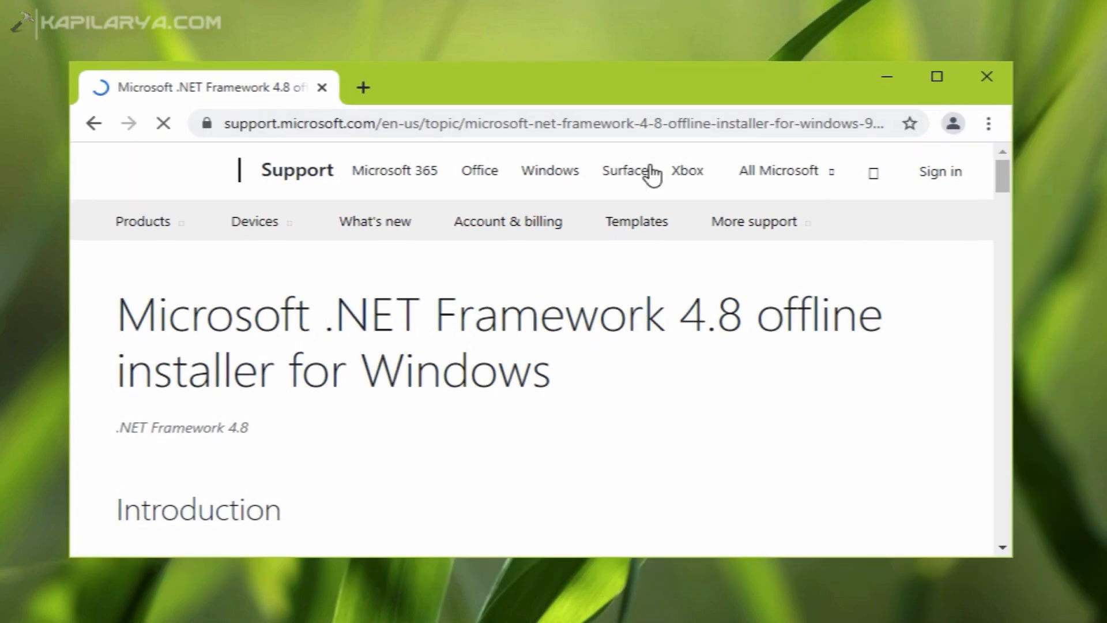
scroll(down, 3)
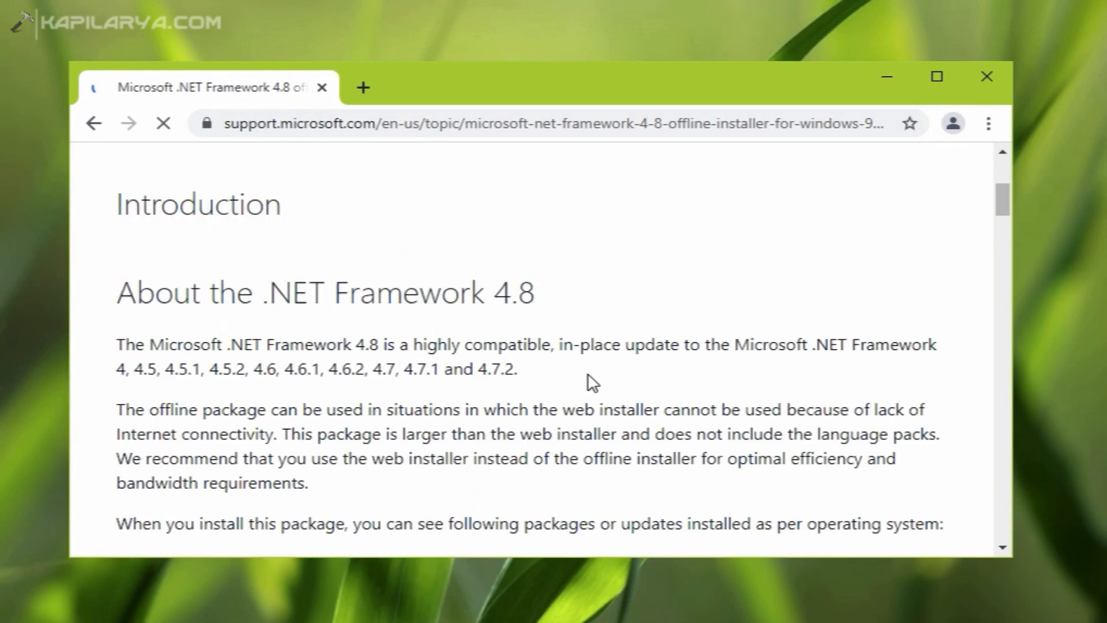
scroll(down, 3)
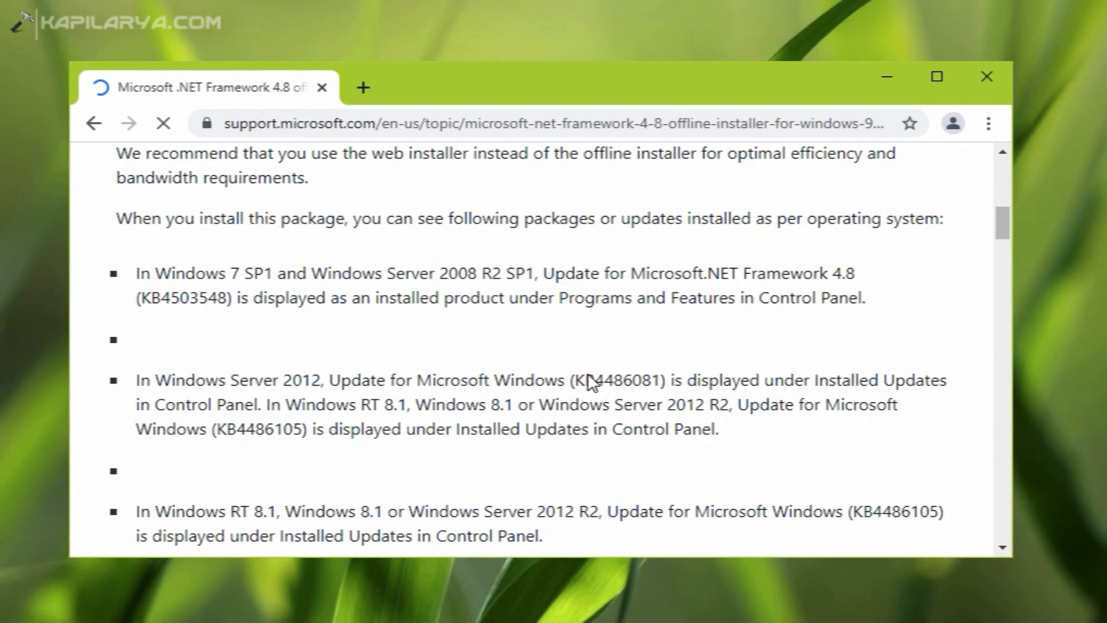
scroll(down, 3)
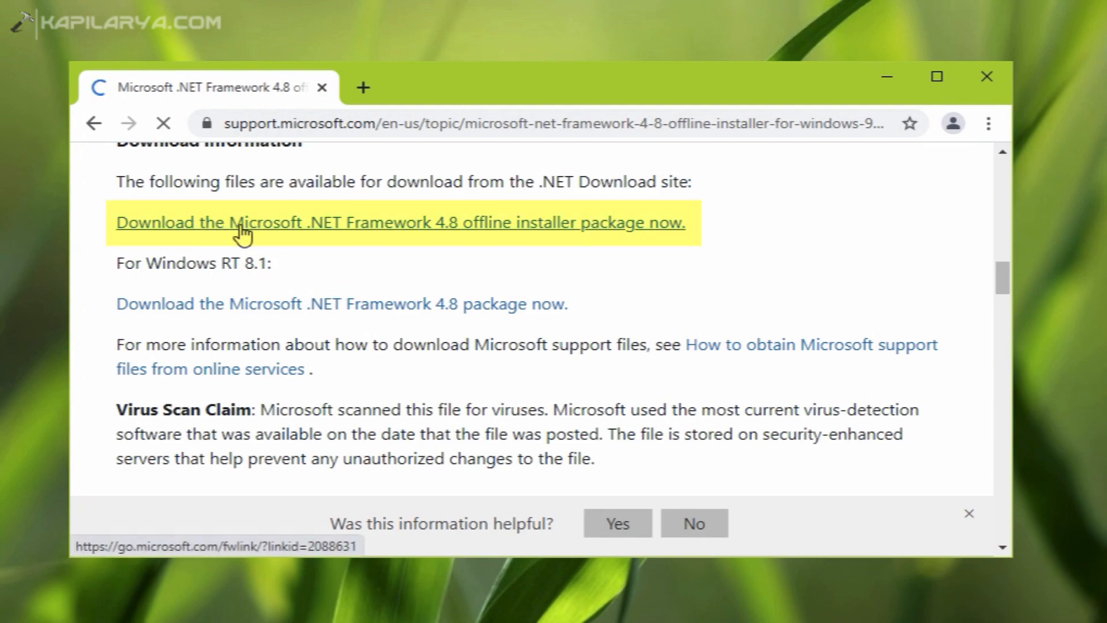
click(402, 222)
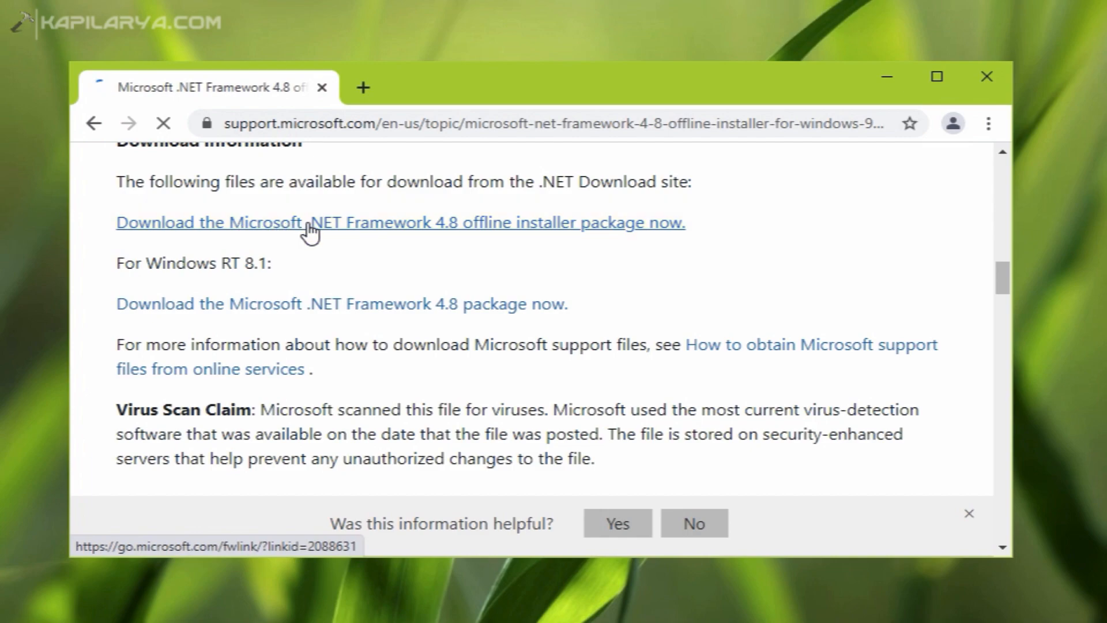
scroll(down, 3)
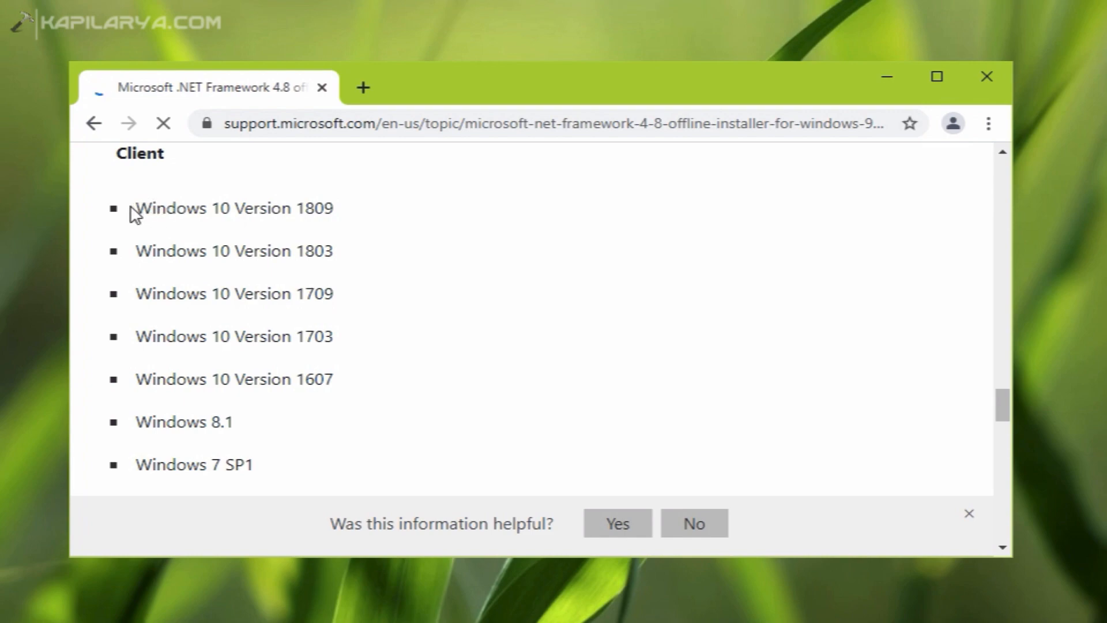
drag(134, 208, 346, 353)
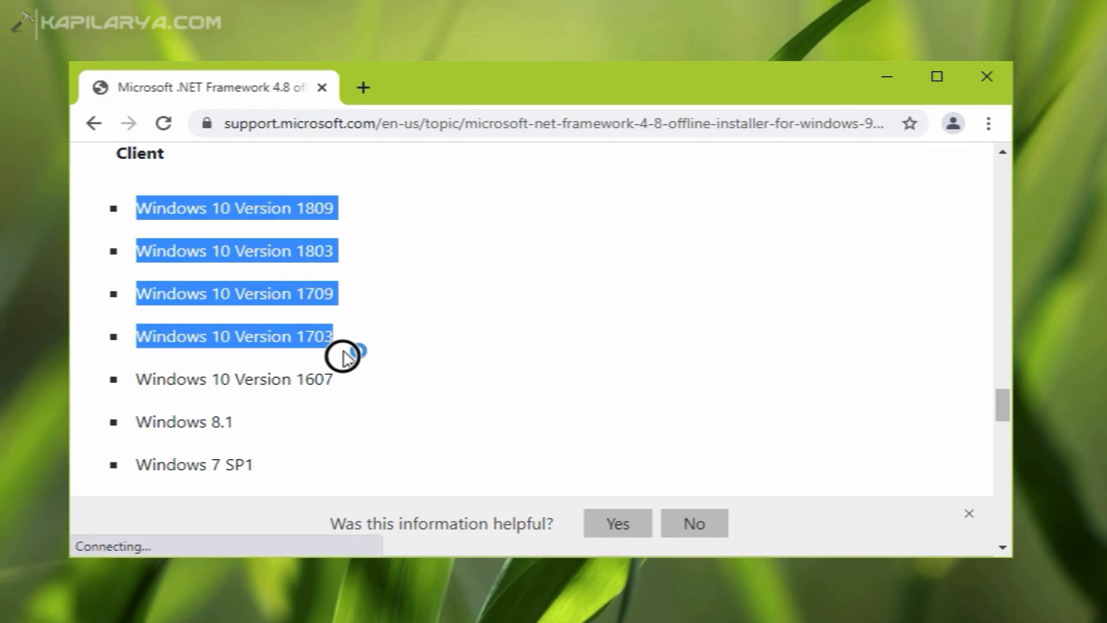
drag(336, 336, 336, 379)
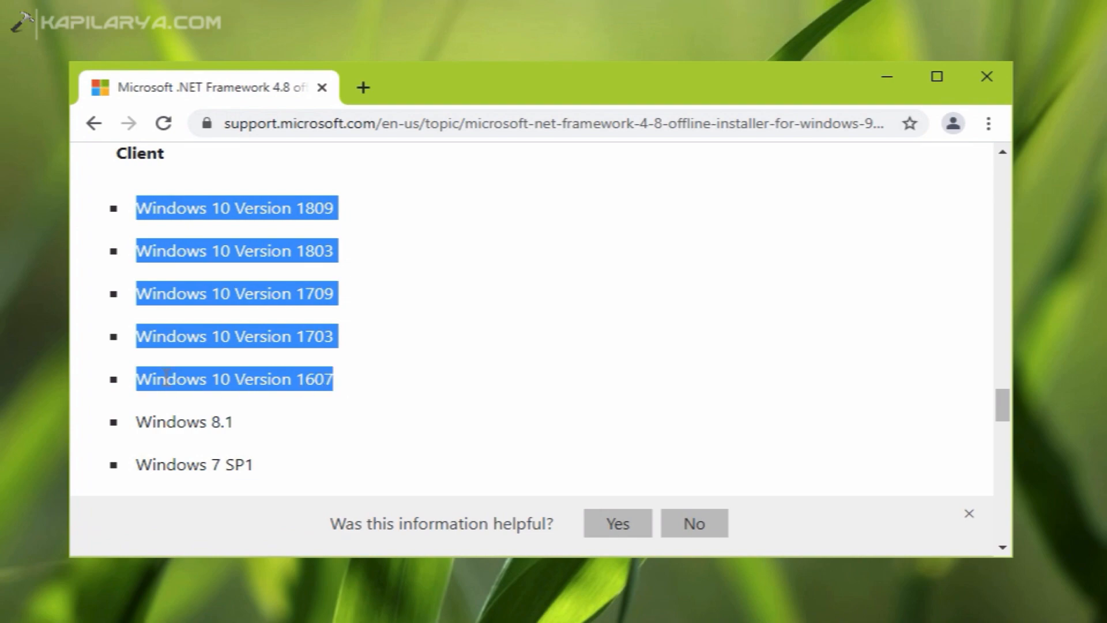
mouse_move(319, 356)
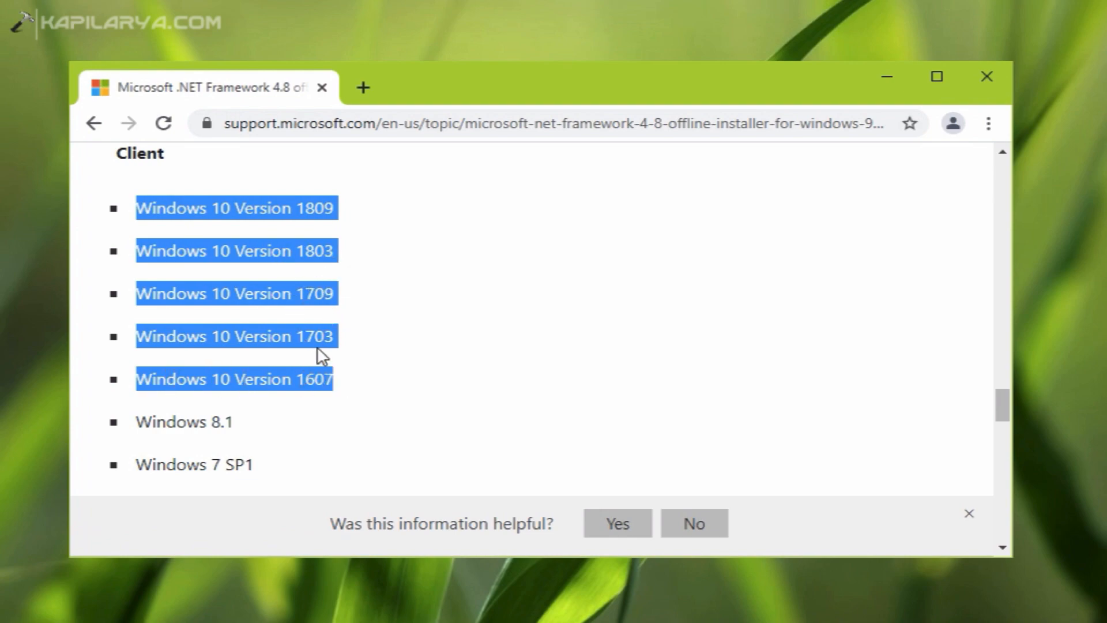
mouse_move(367, 385)
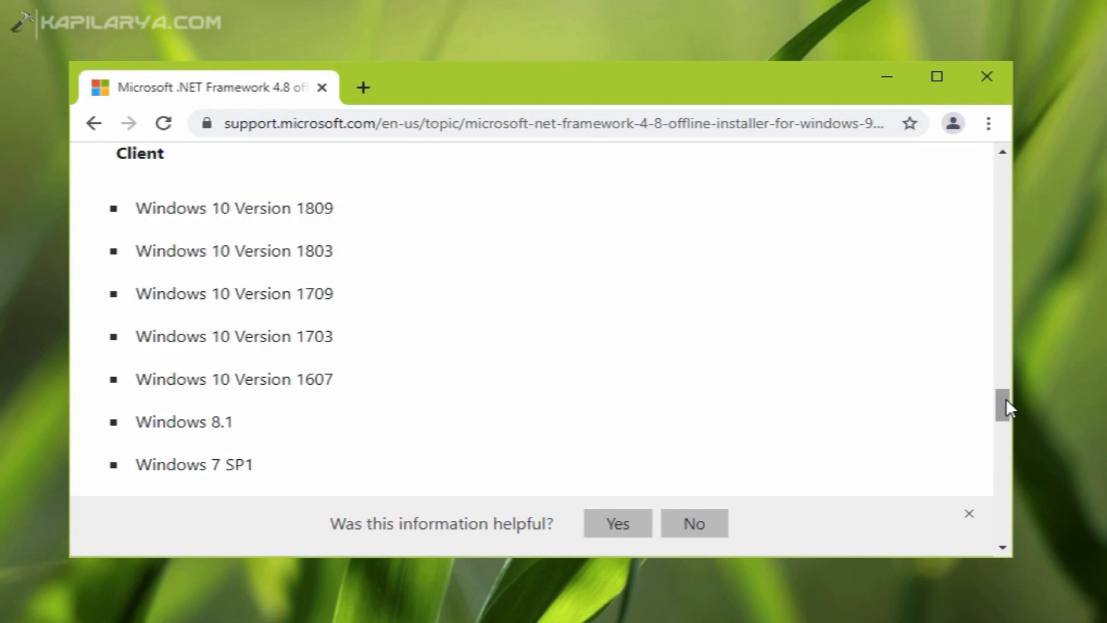
scroll(down, 3)
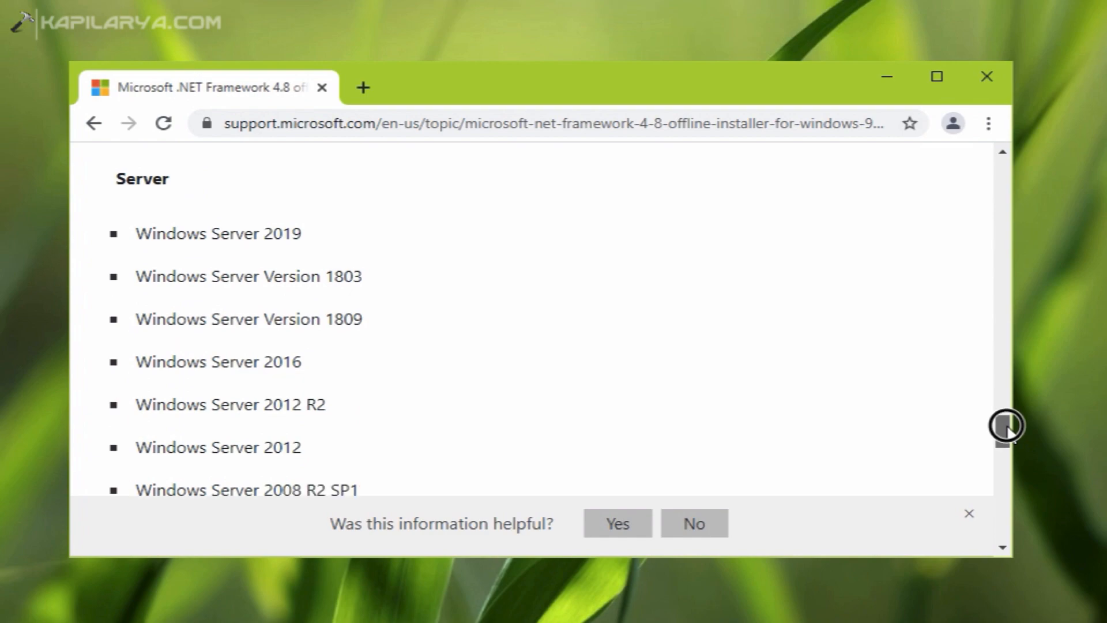
scroll(down, 3)
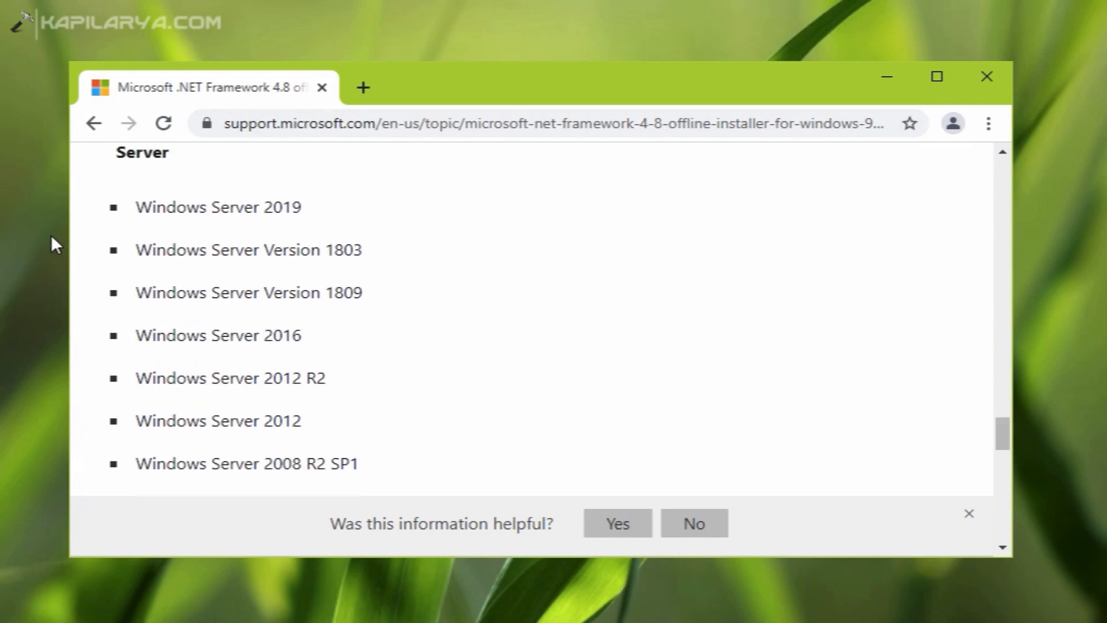
mouse_move(140, 205)
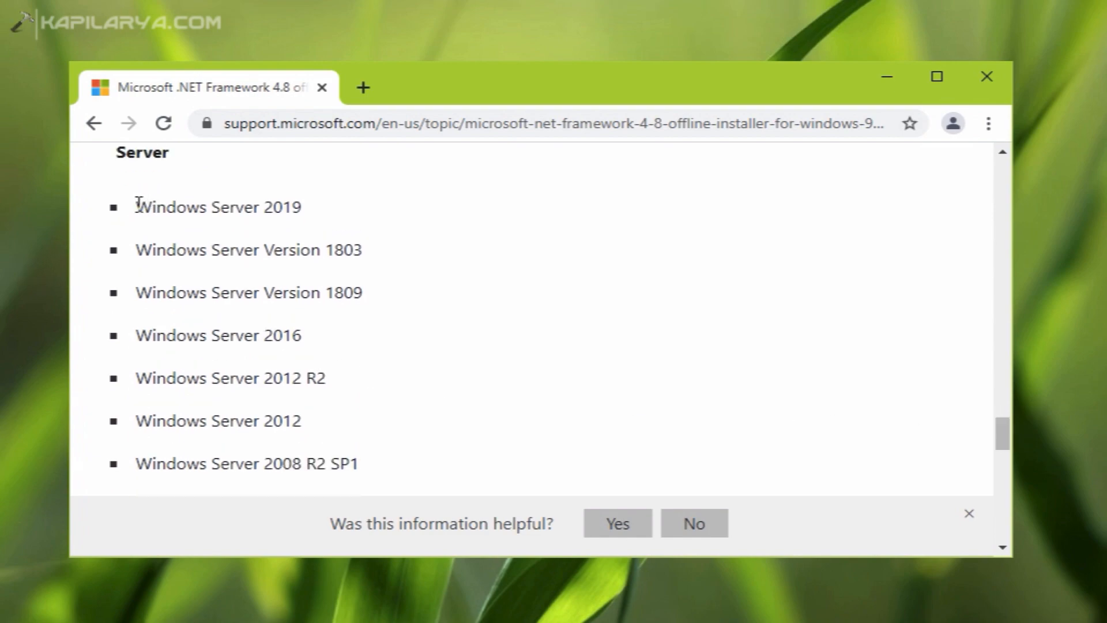
drag(136, 207, 358, 463)
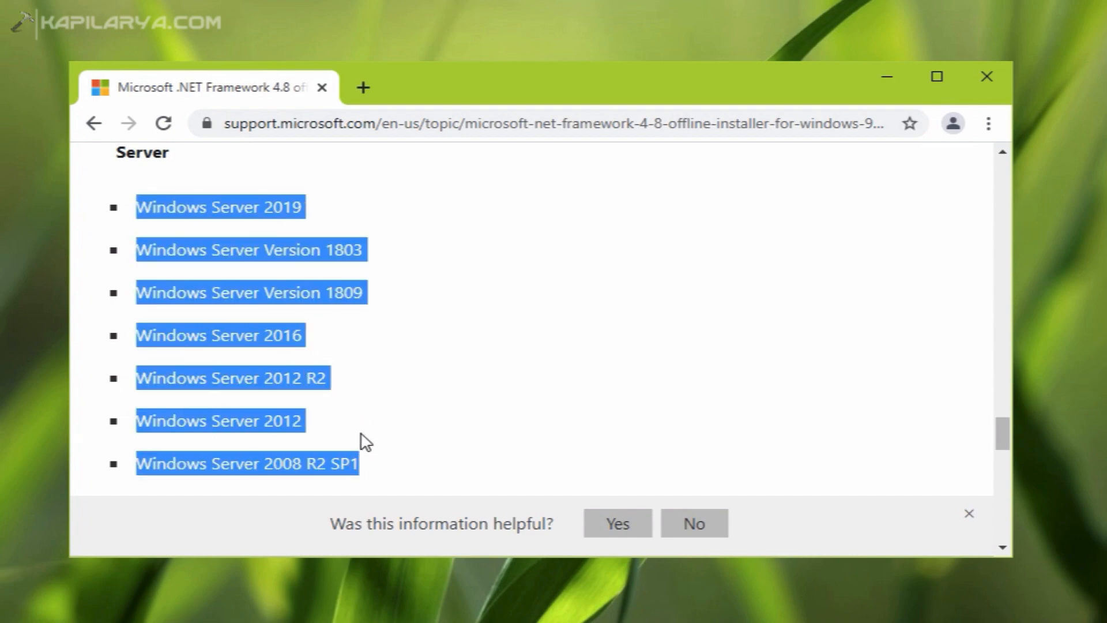
mouse_move(334, 361)
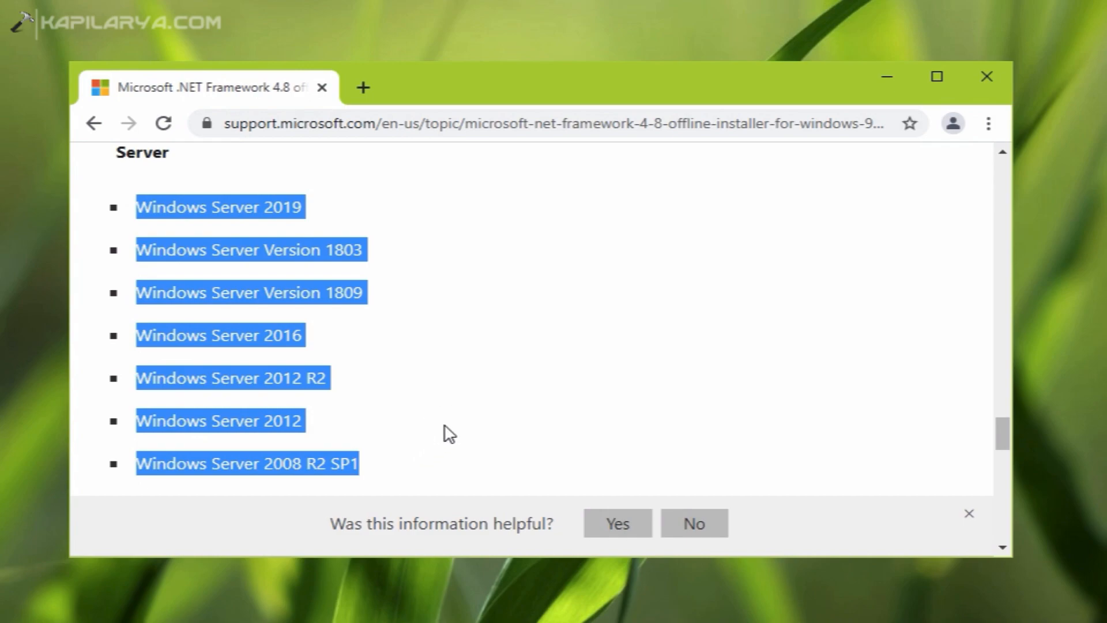
scroll(up, 3)
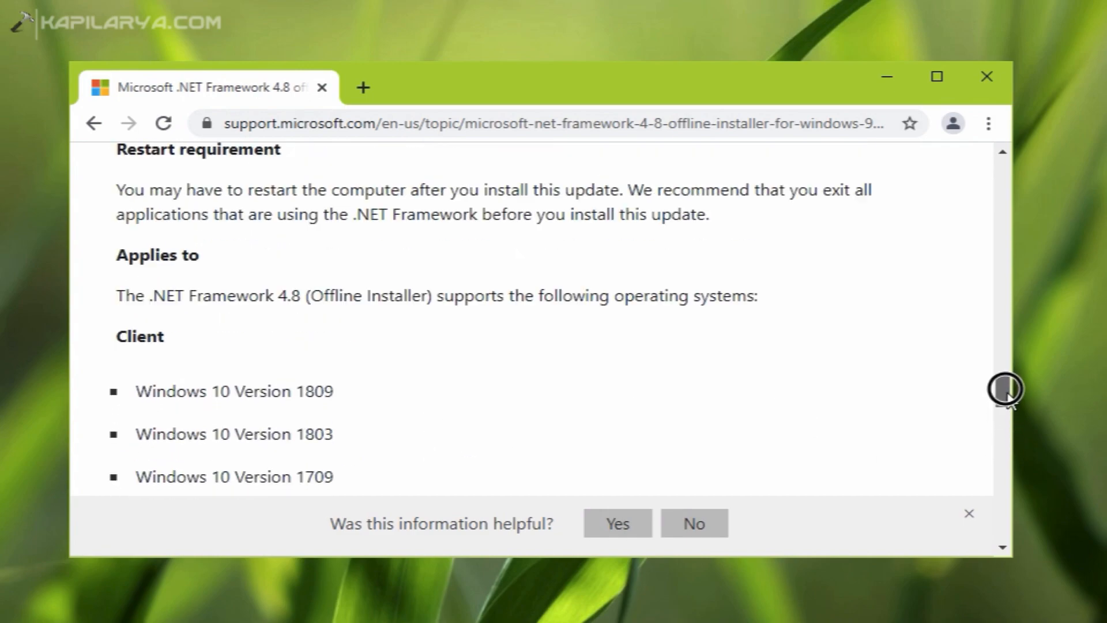
scroll(down, 3)
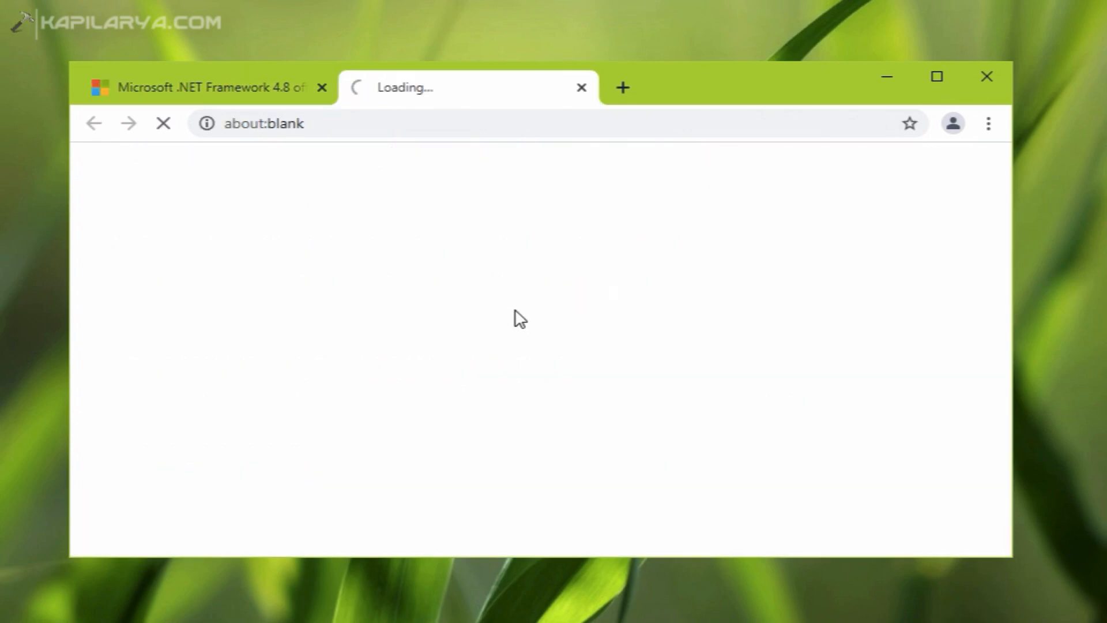
mouse_move(601, 316)
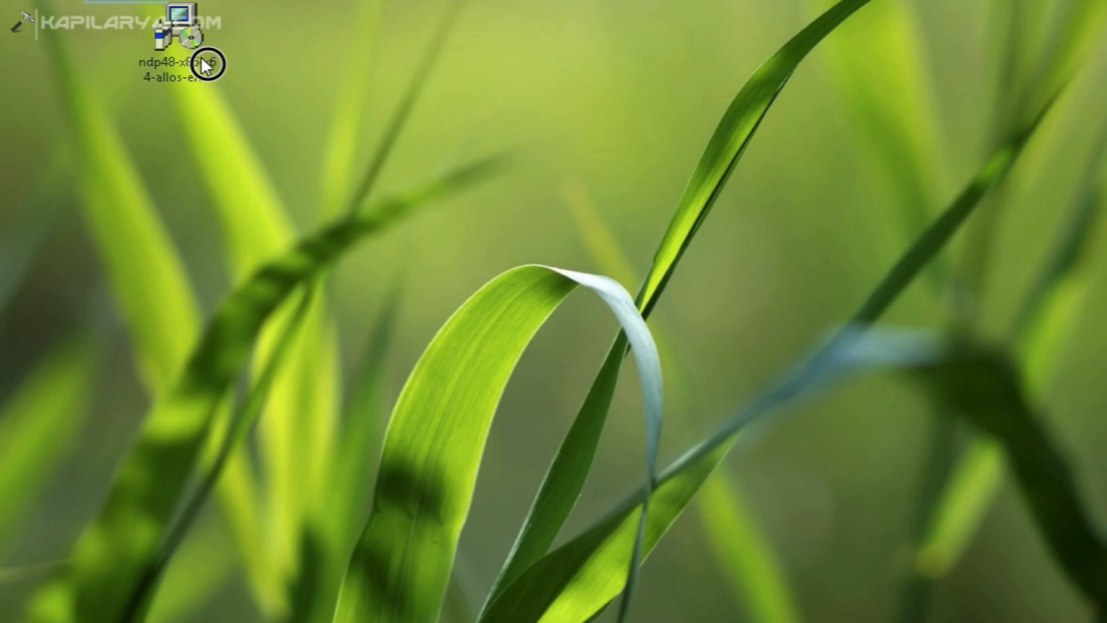
Move the downloaded ndp48-x86-x64-allos-enu installer to an open area of the desktop.
drag(176, 35, 296, 150)
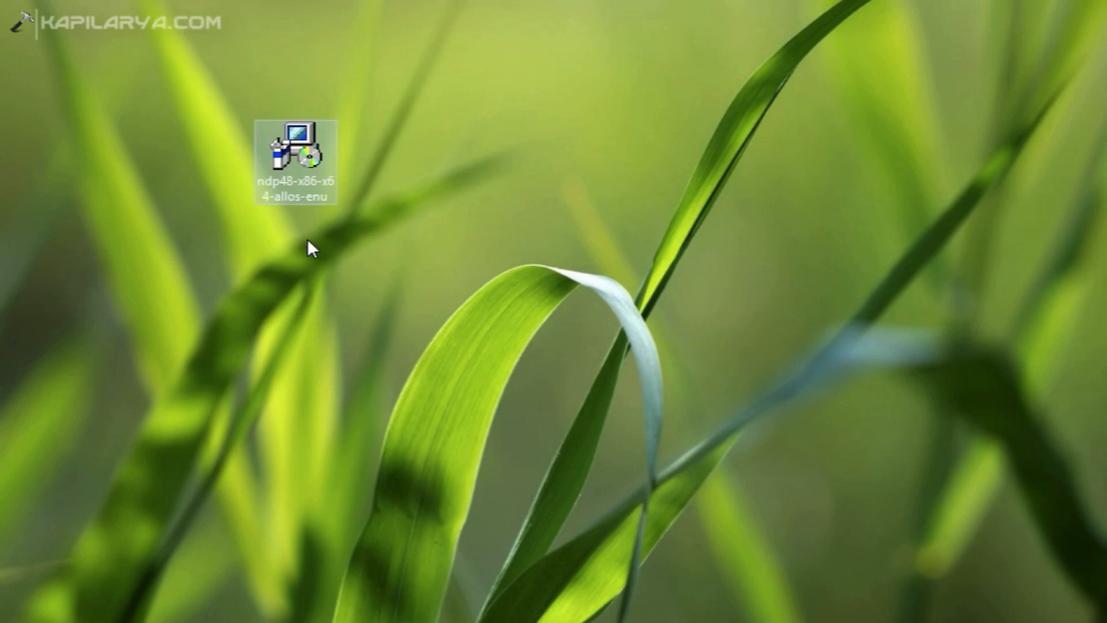
mouse_move(297, 148)
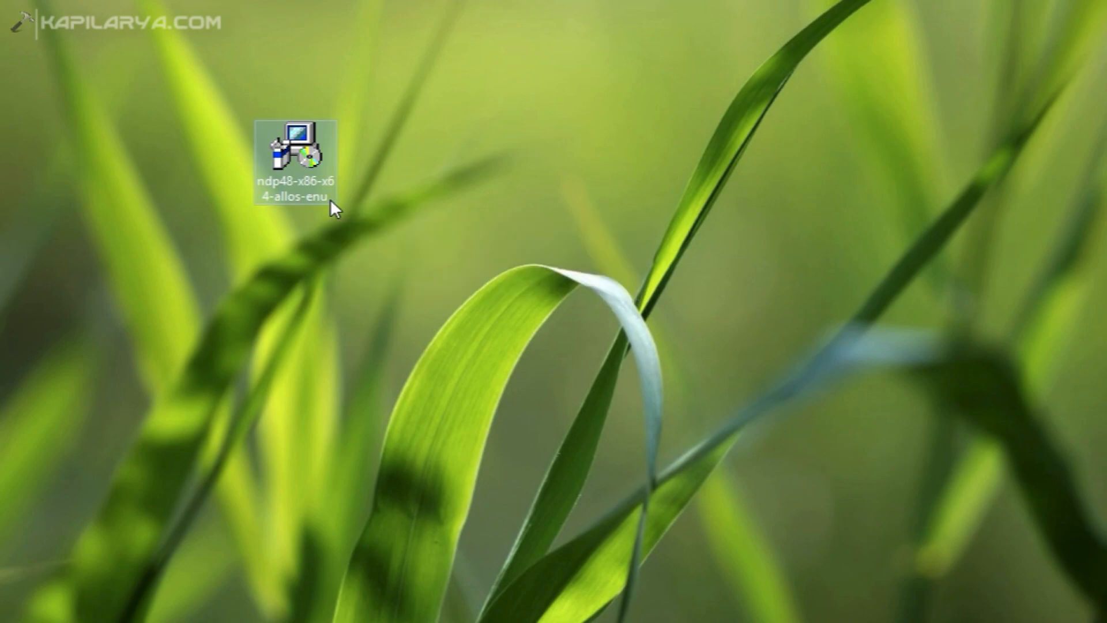
Launch the ndp48 offline installer, let it extract, then launch it again to reach Setup.
double_click(295, 150)
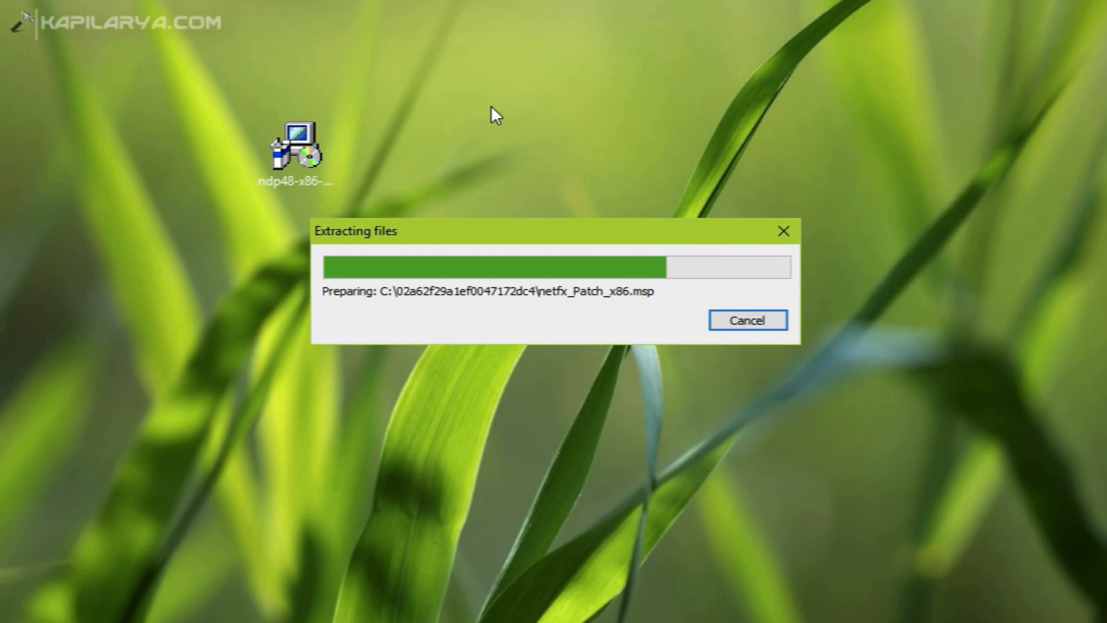
mouse_move(502, 108)
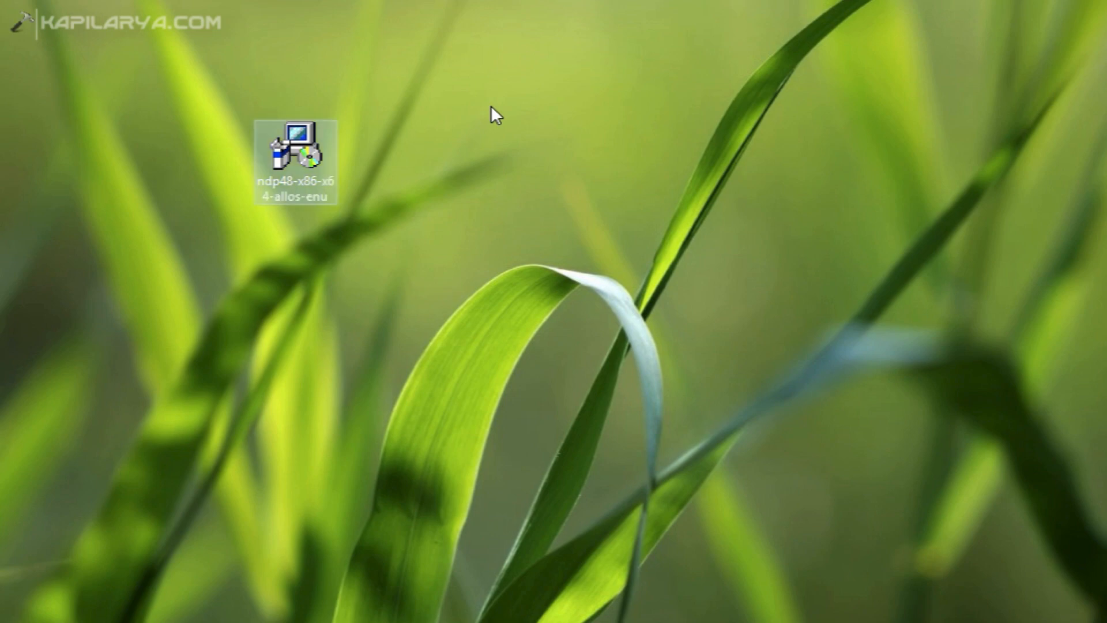
double_click(296, 147)
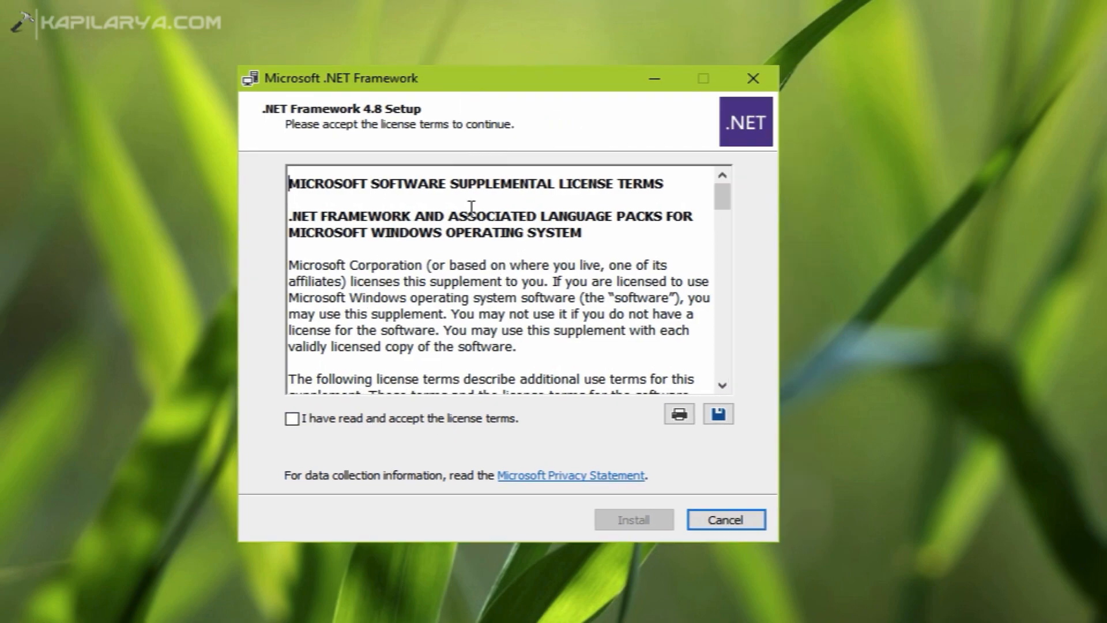
Accept the license terms and begin installing .NET Framework 4.8.
click(291, 418)
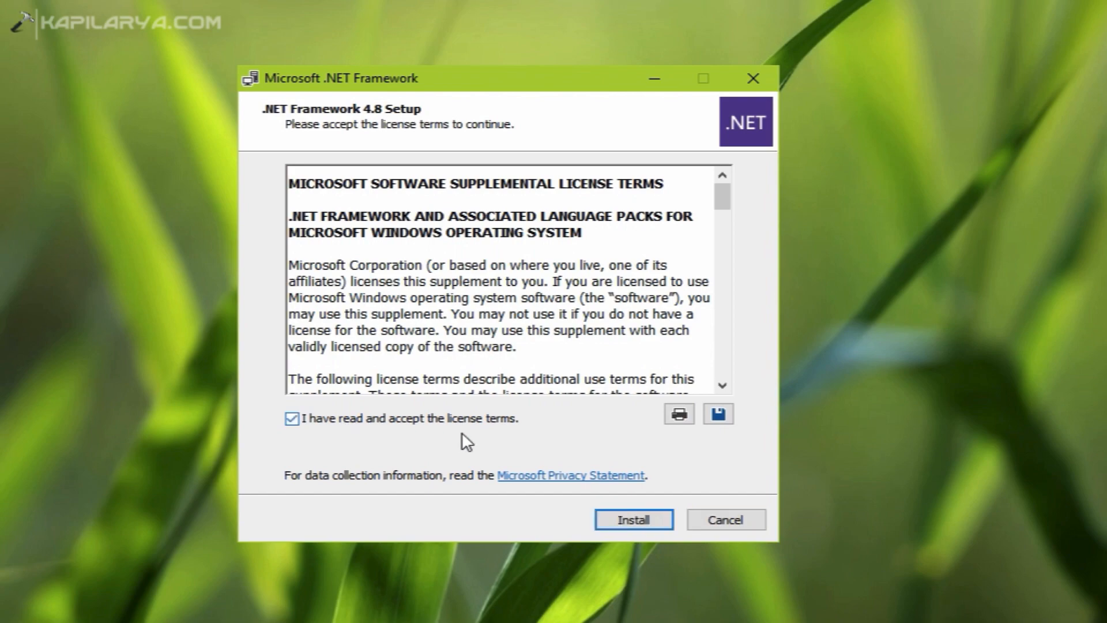
mouse_move(632, 521)
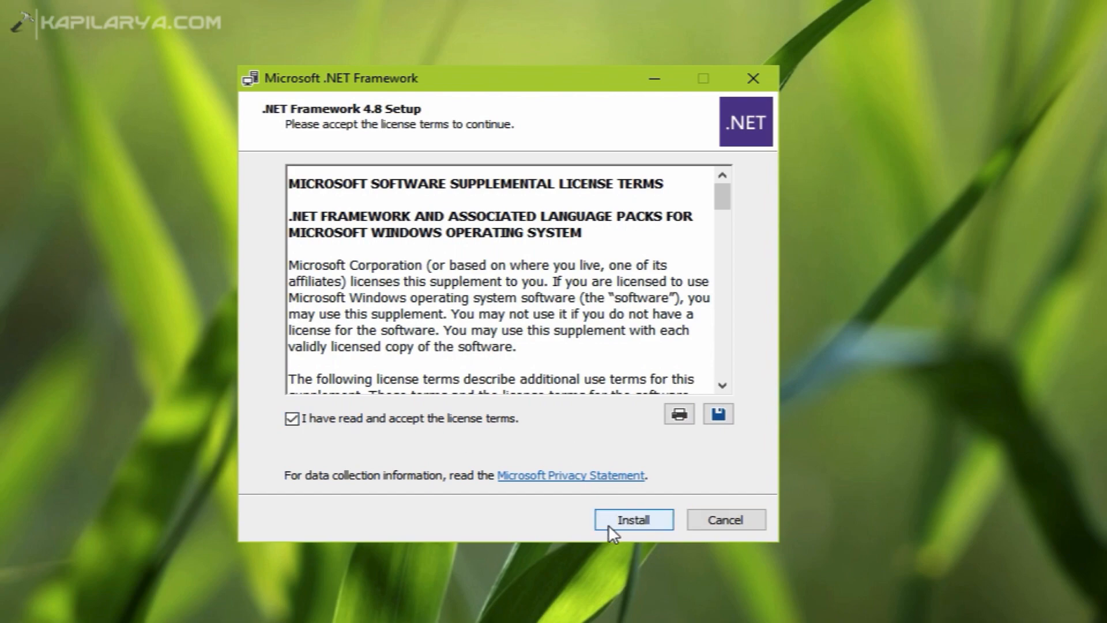
click(633, 521)
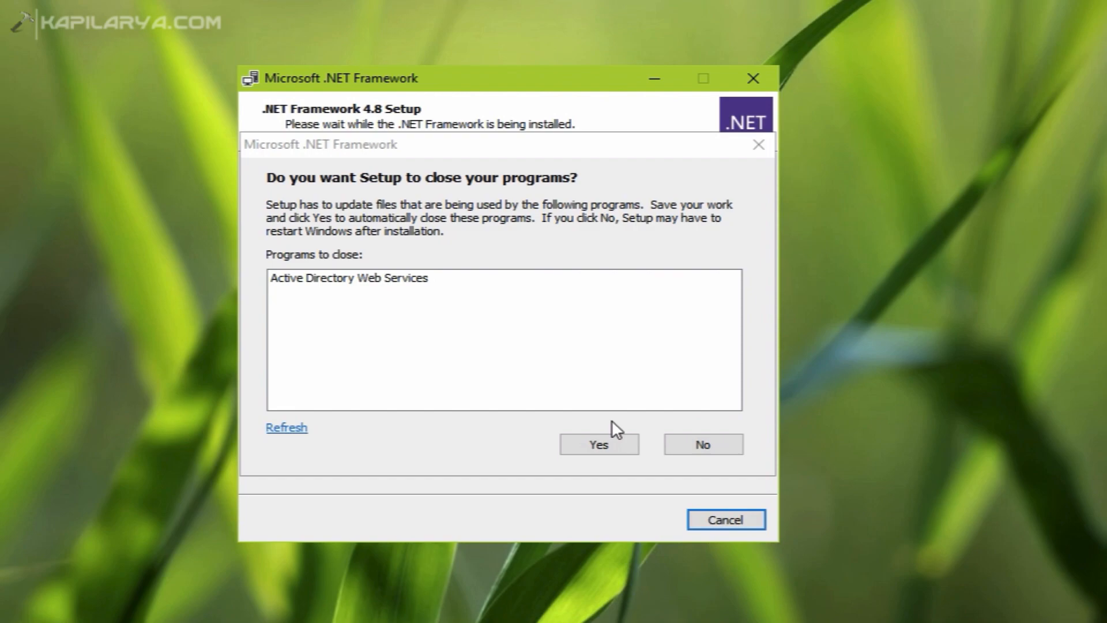
mouse_move(544, 449)
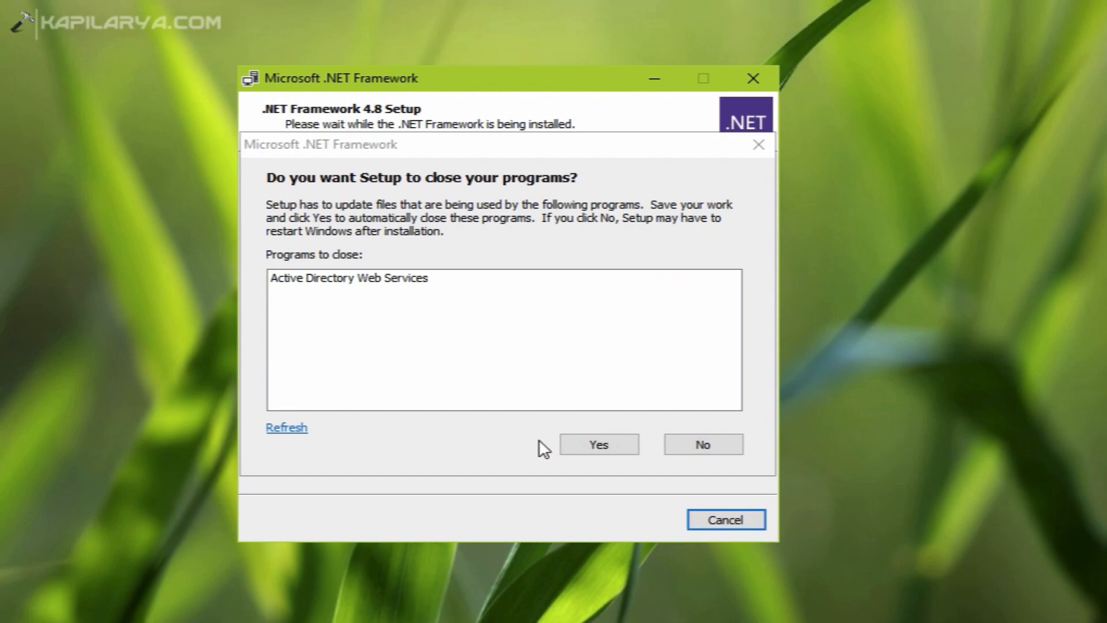
mouse_move(551, 449)
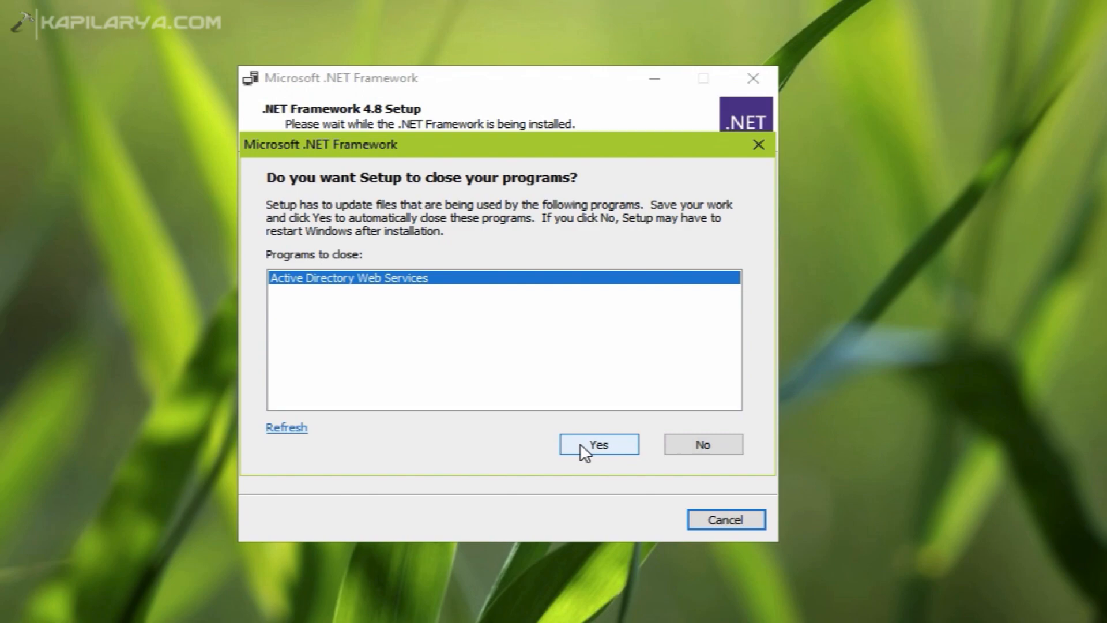
Allow Setup to close Active Directory Web Services so installation continues.
click(599, 445)
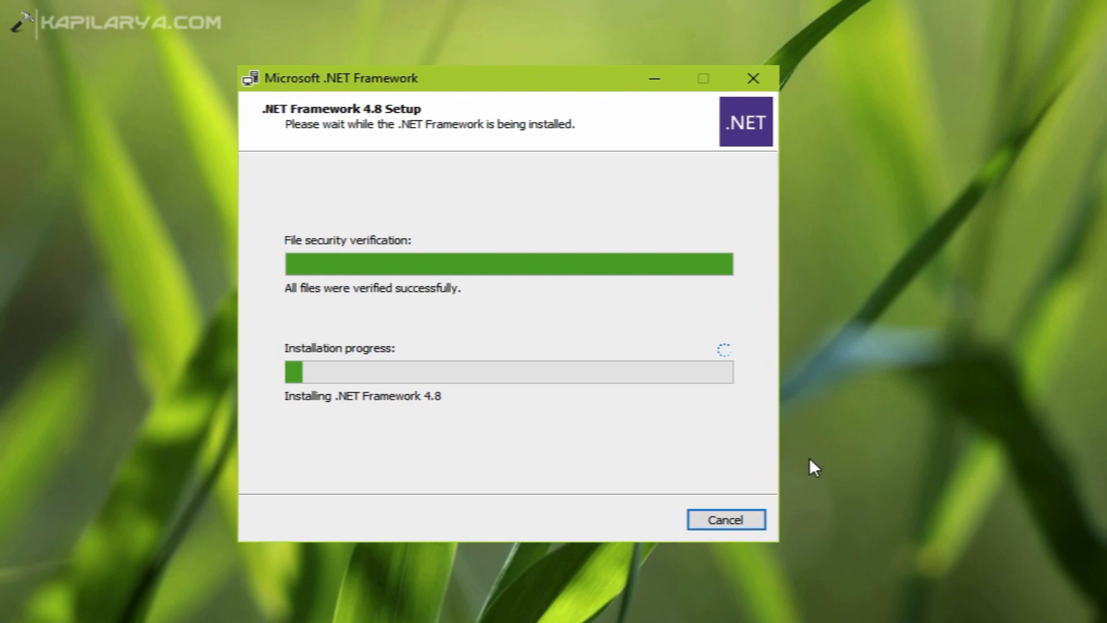
mouse_move(830, 469)
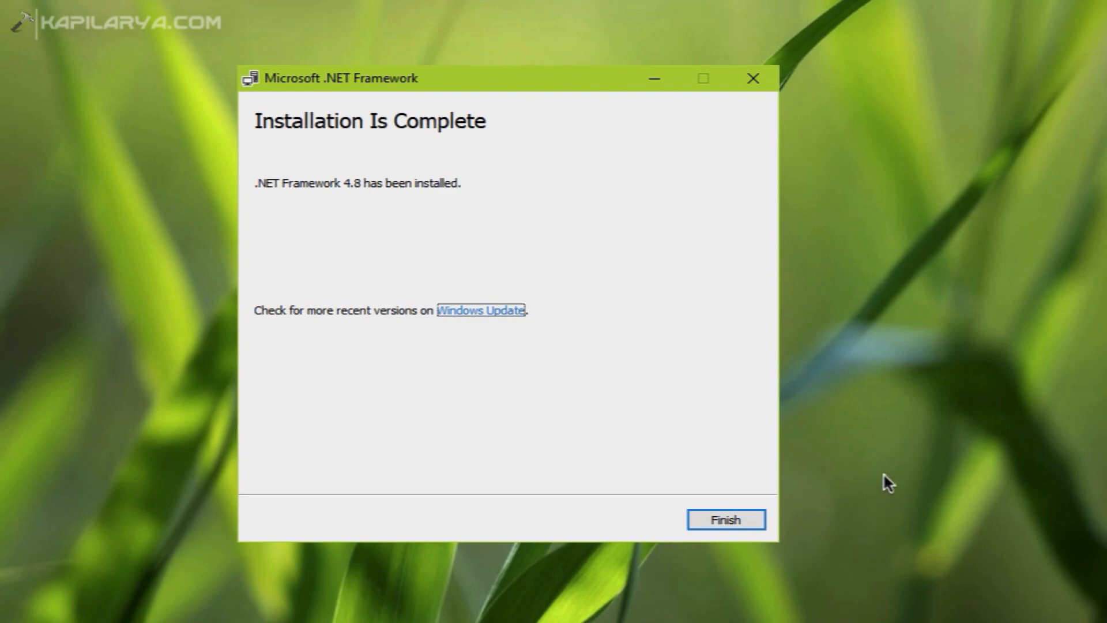
mouse_move(915, 453)
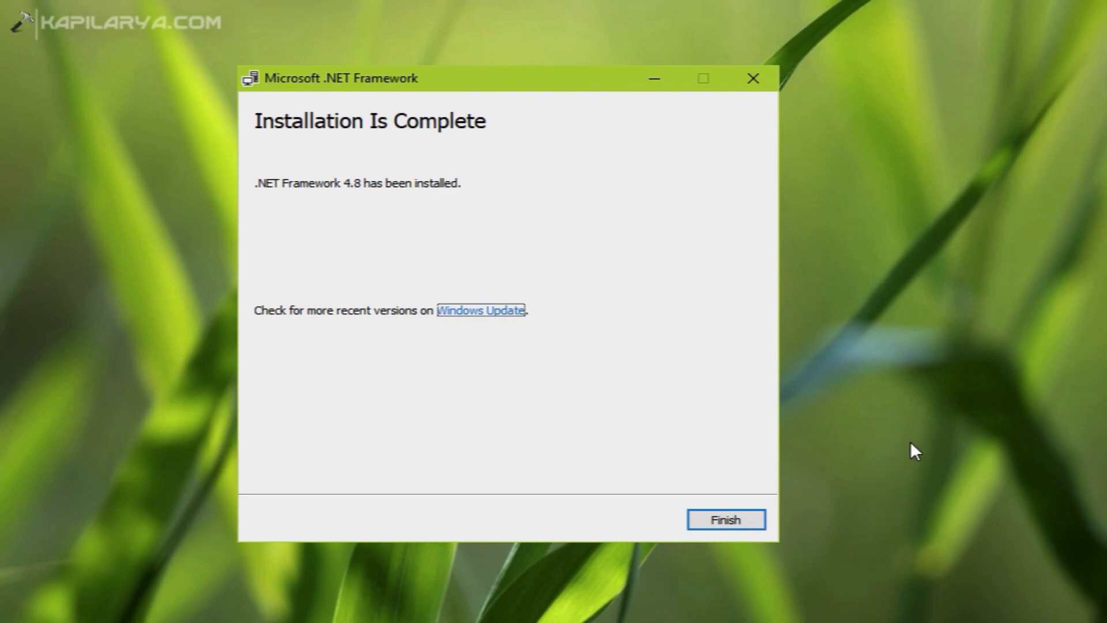
mouse_move(291, 209)
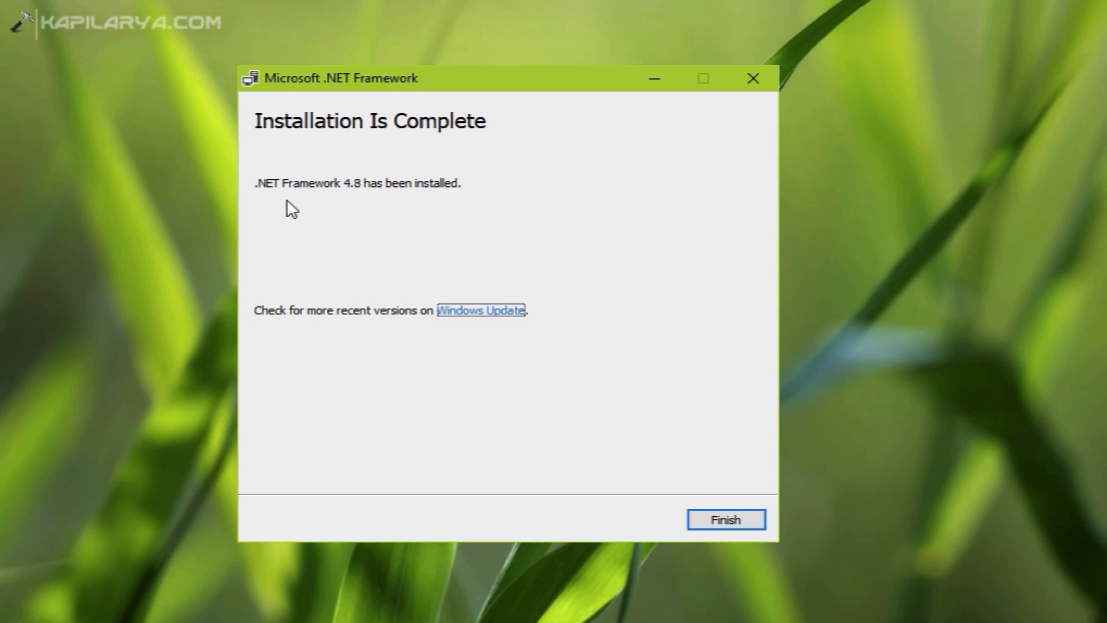
mouse_move(360, 198)
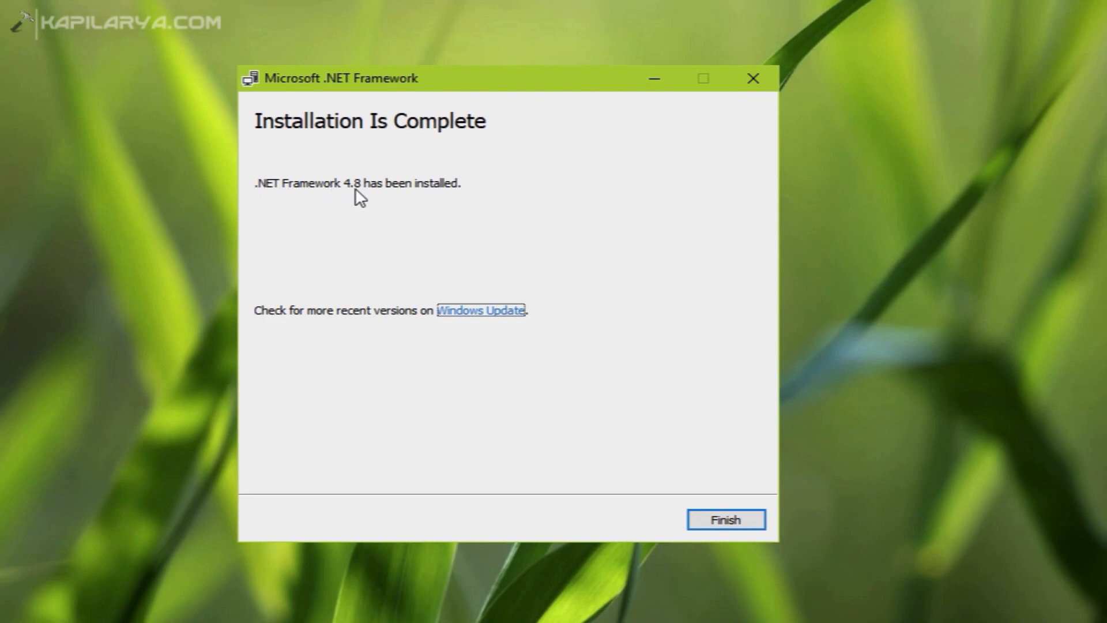
mouse_move(295, 267)
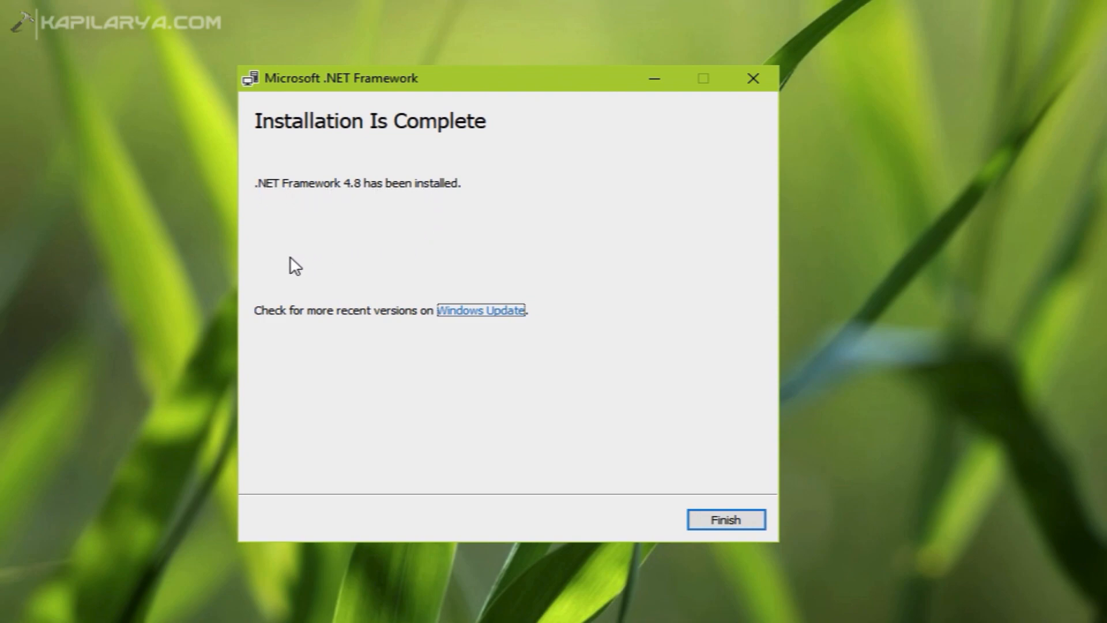
mouse_move(472, 327)
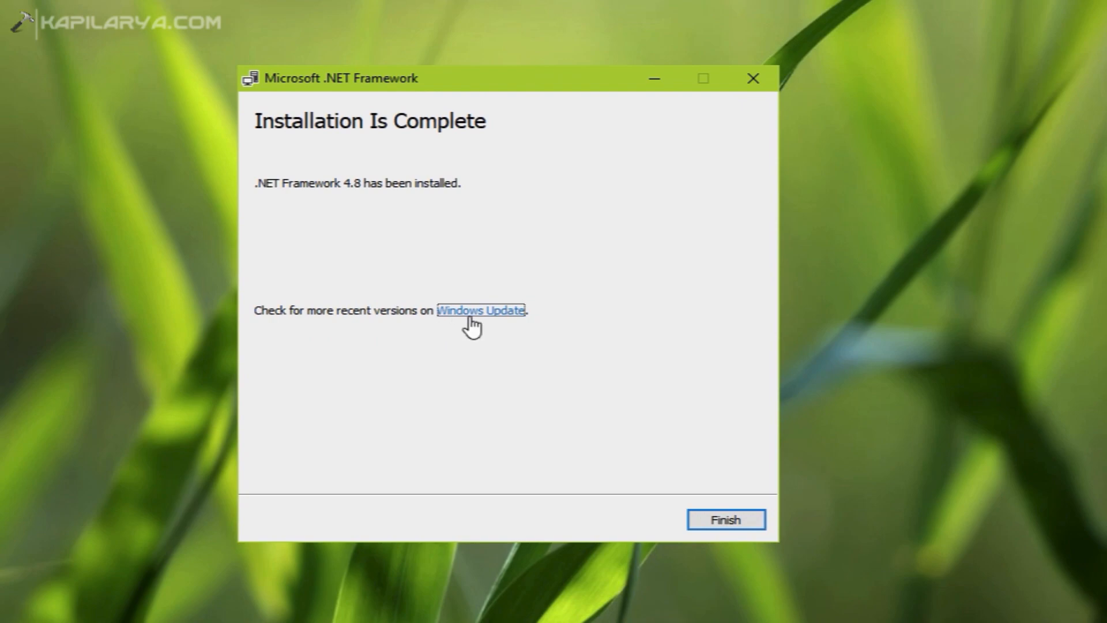